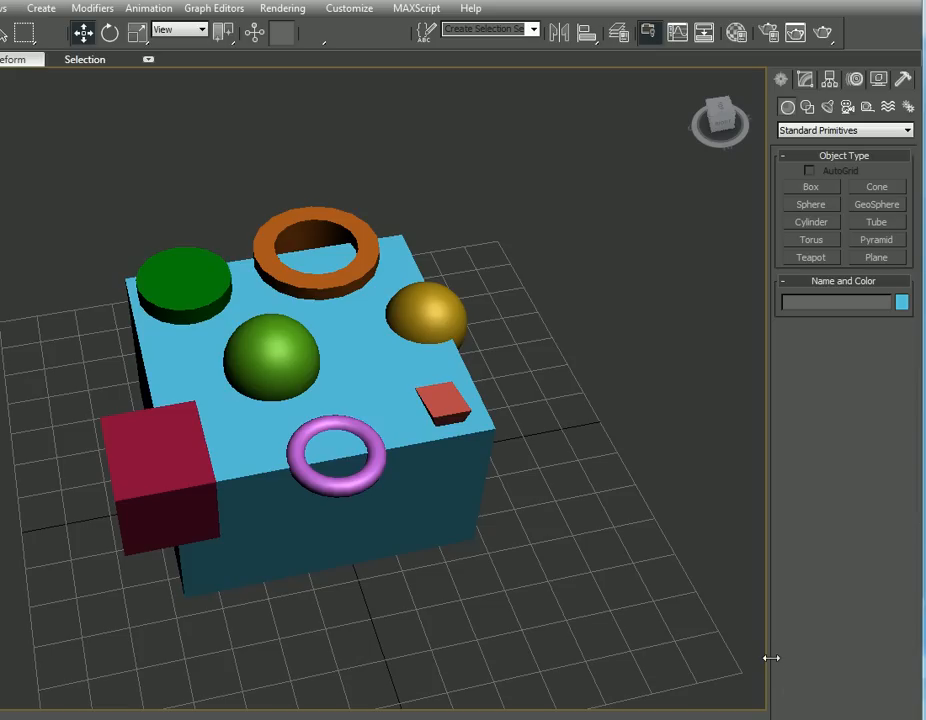
{"action": "mouse_move", "coordinate": [708, 608]}
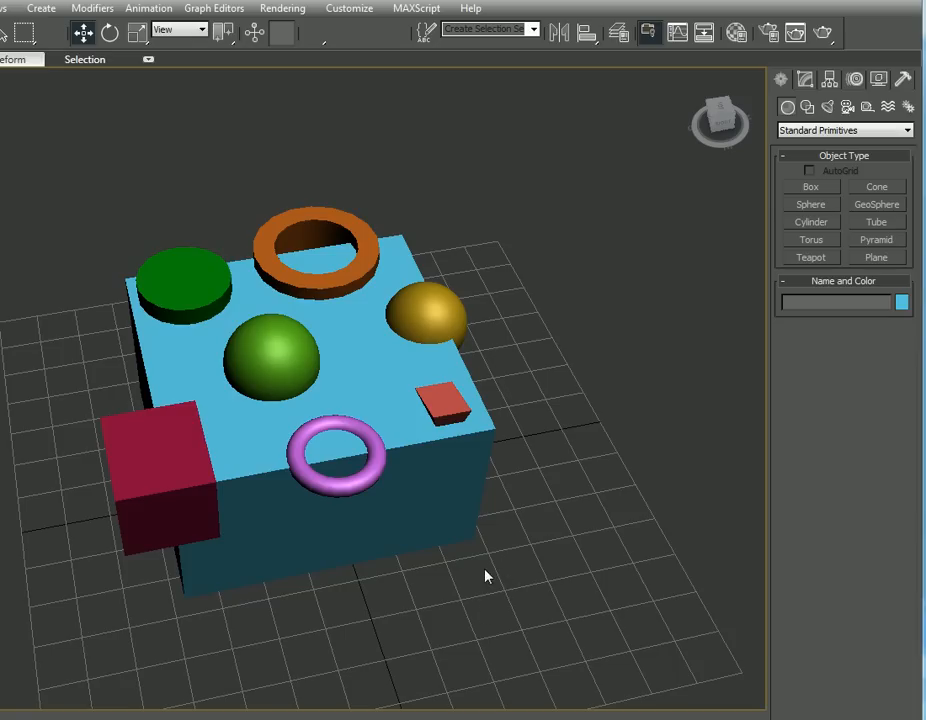
{"action": "mouse_move", "coordinate": [452, 444]}
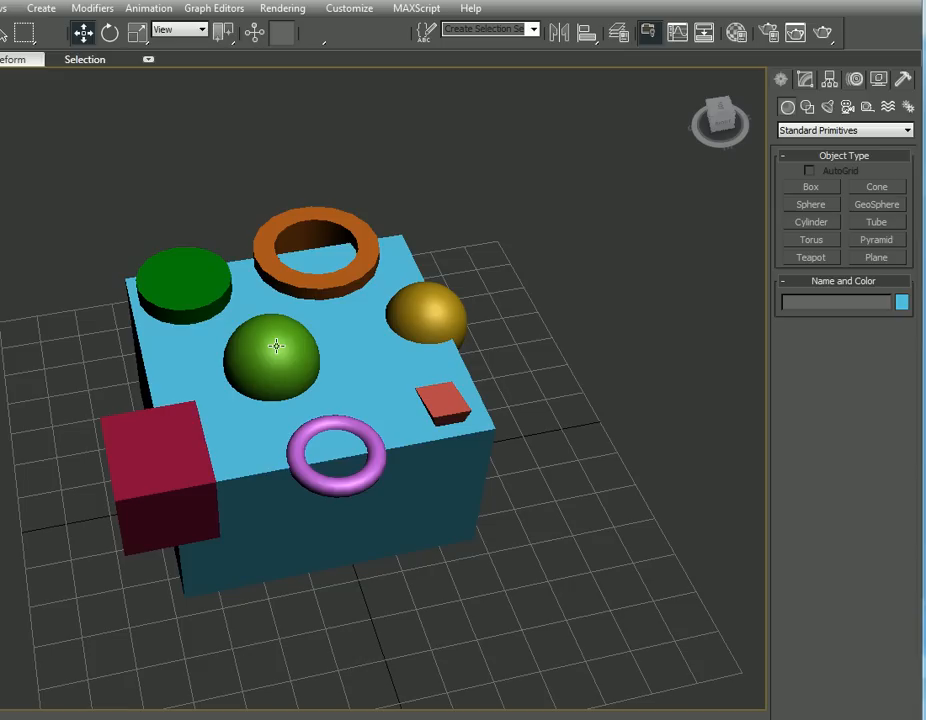
{"action": "mouse_move", "coordinate": [332, 362]}
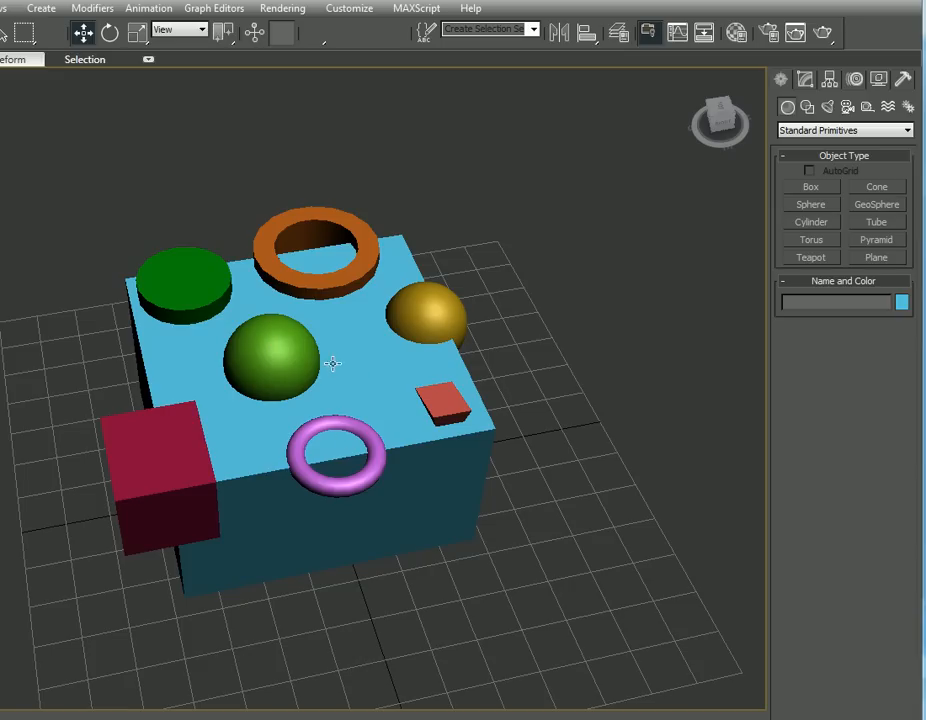
{"action": "mouse_move", "coordinate": [144, 422]}
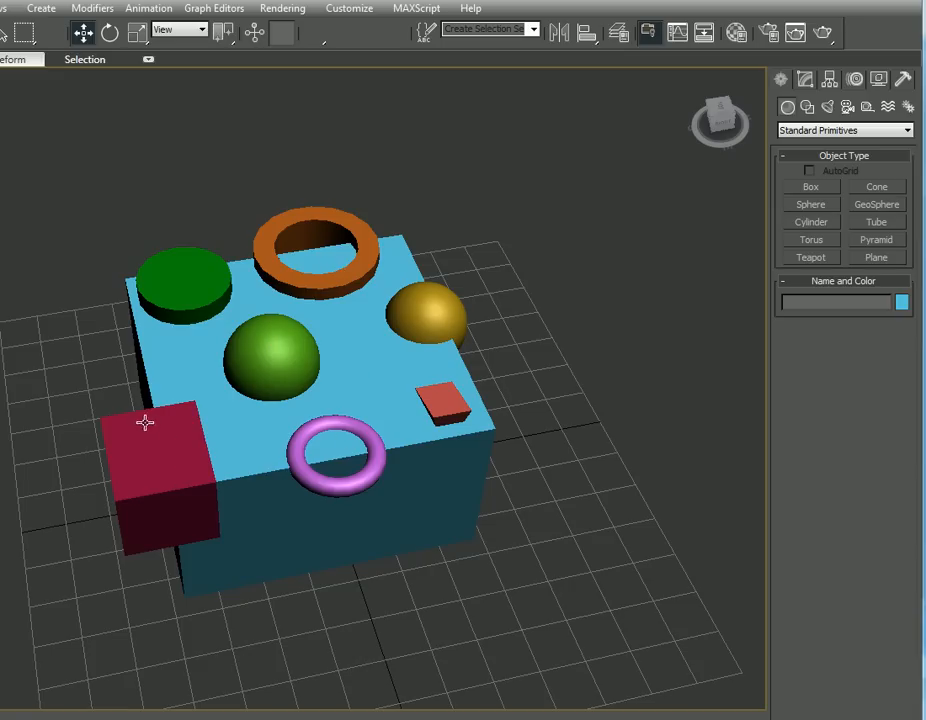
{"action": "mouse_move", "coordinate": [532, 454]}
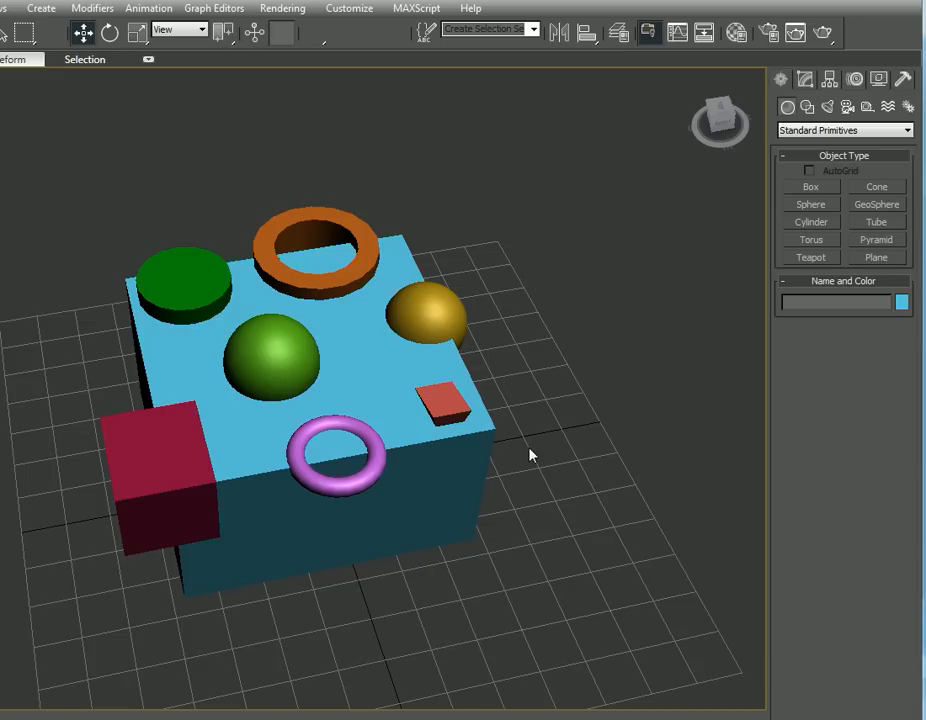
{"action": "mouse_move", "coordinate": [516, 472]}
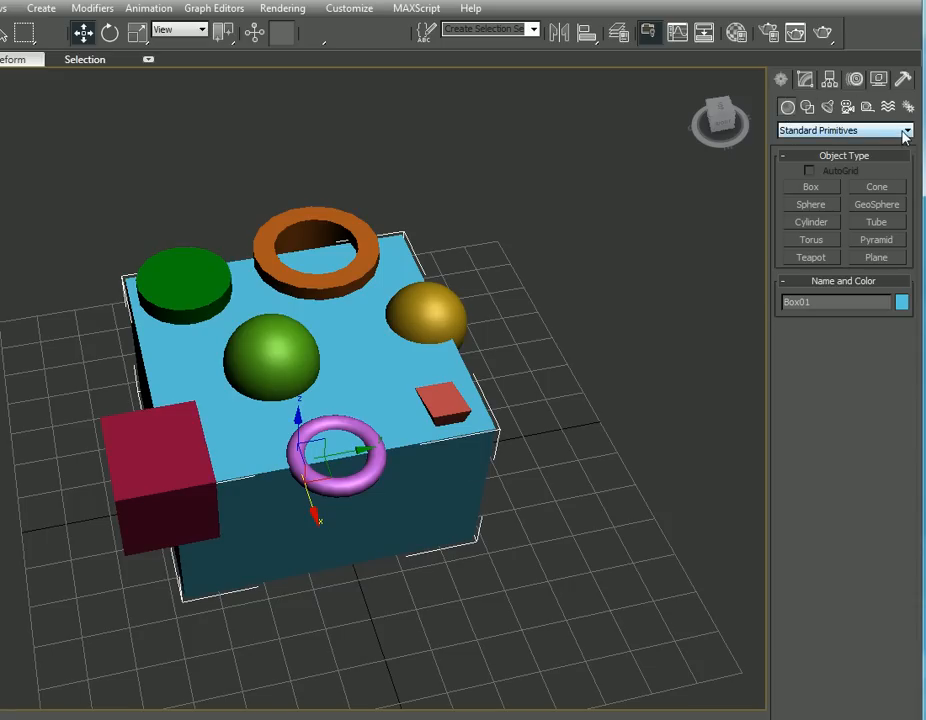
Start a ProBoolean compound object on the blue box from the Compound Objects category
{"action": "left_click", "coordinate": [904, 130]}
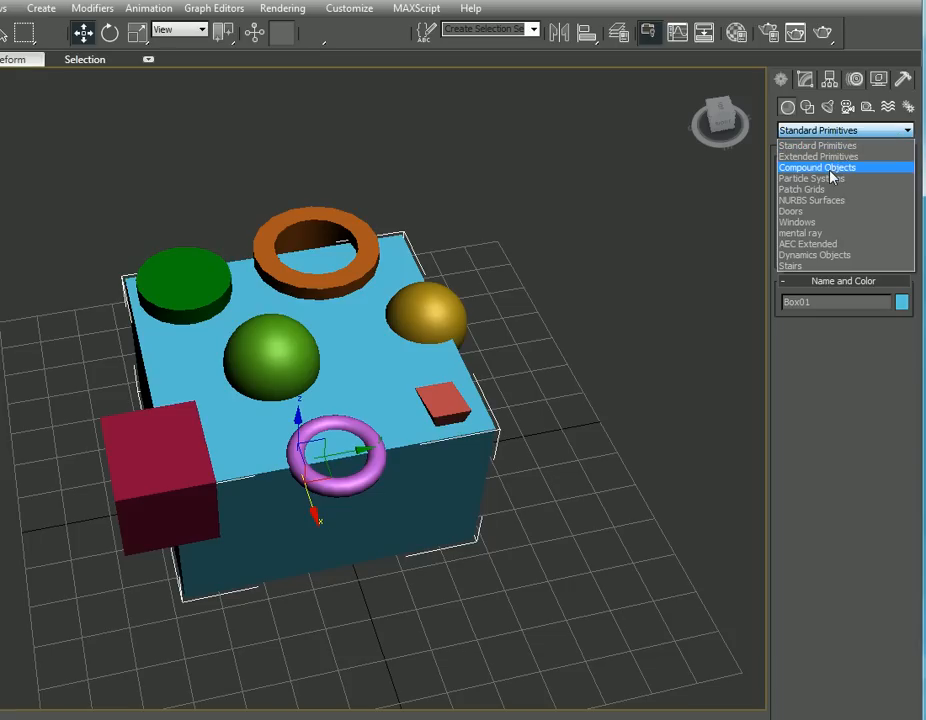
{"action": "left_click", "coordinate": [816, 168]}
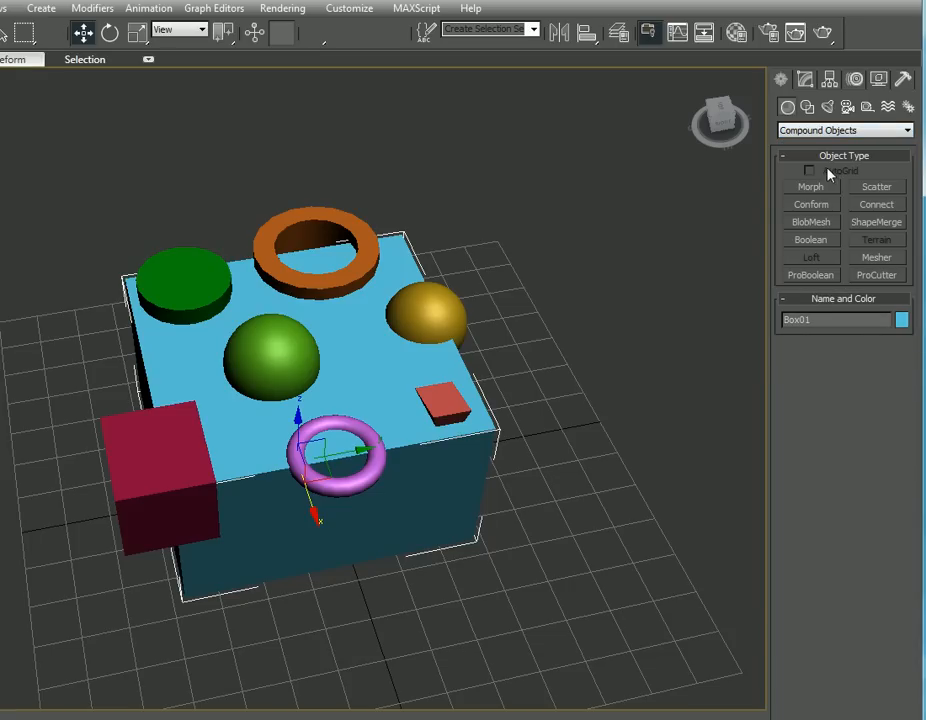
{"action": "mouse_move", "coordinate": [808, 284]}
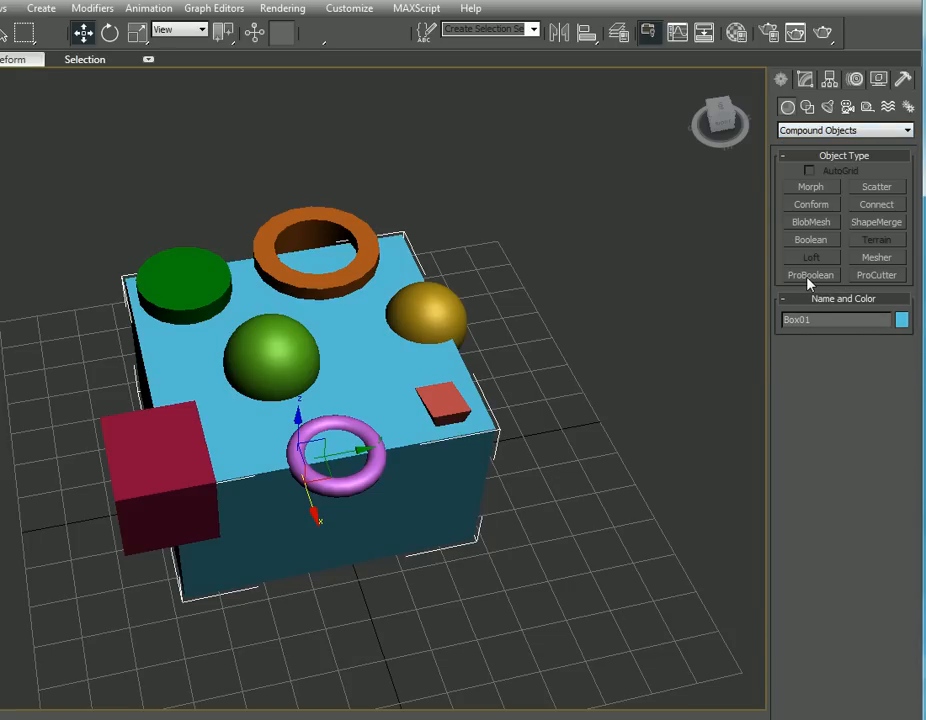
{"action": "left_click", "coordinate": [810, 276]}
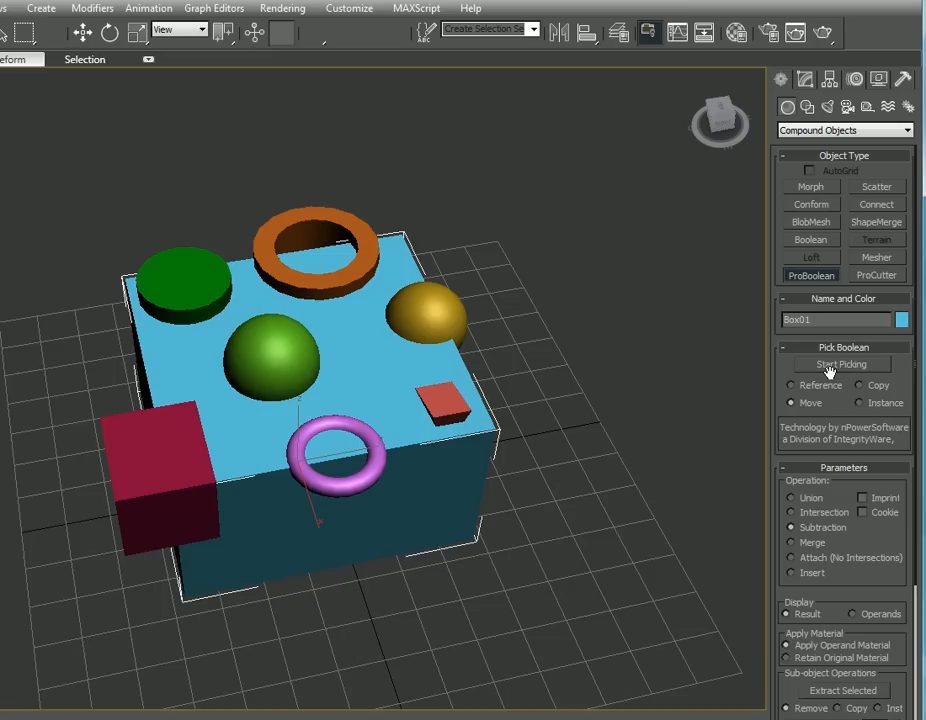
Pick the sphere, torus, cylinder and box as subtraction operands, carving cavities into the blue box
{"action": "left_click", "coordinate": [844, 364]}
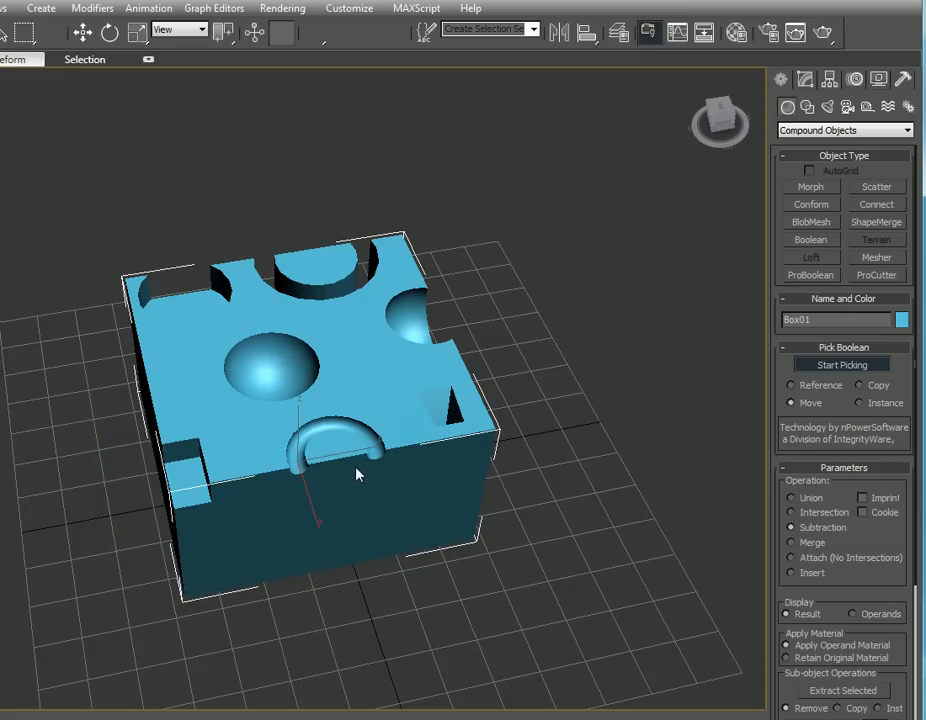
{"action": "mouse_move", "coordinate": [512, 404]}
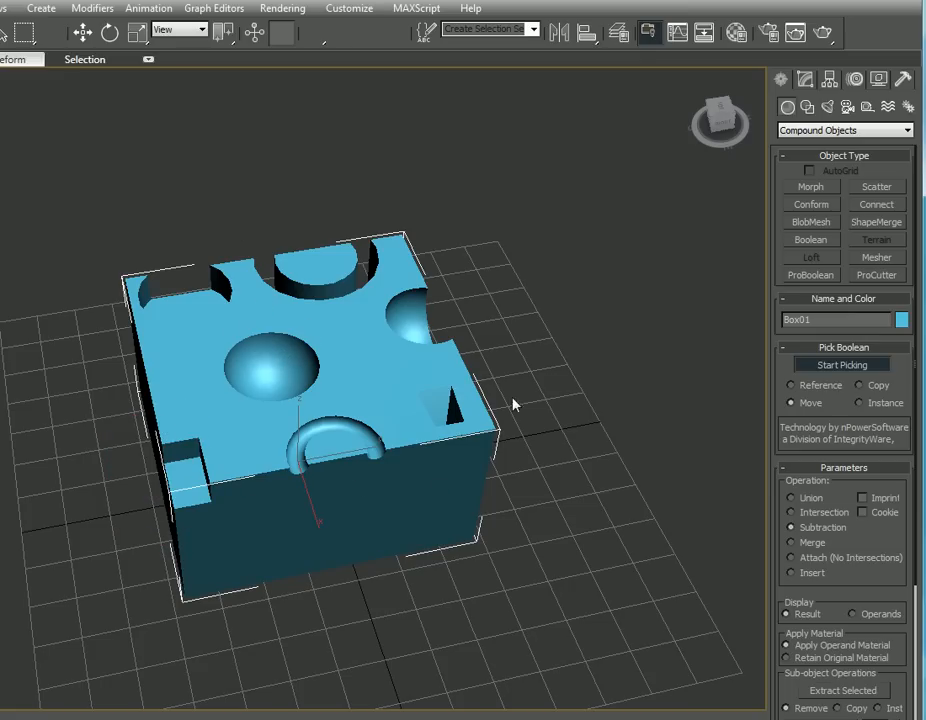